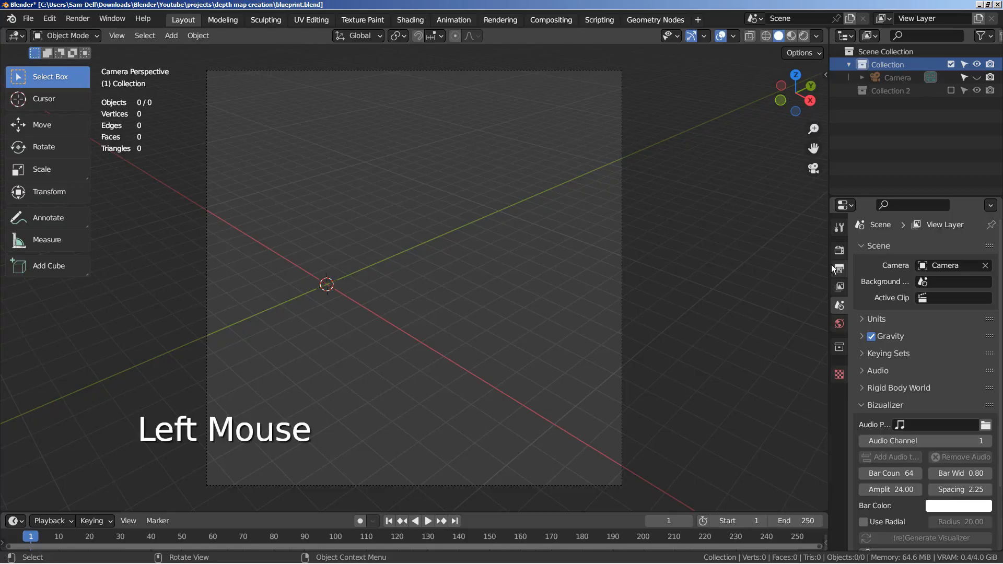
Confirm 512 by 512 px output resolution and show the Eevee render engine settings.
left_click(839, 269)
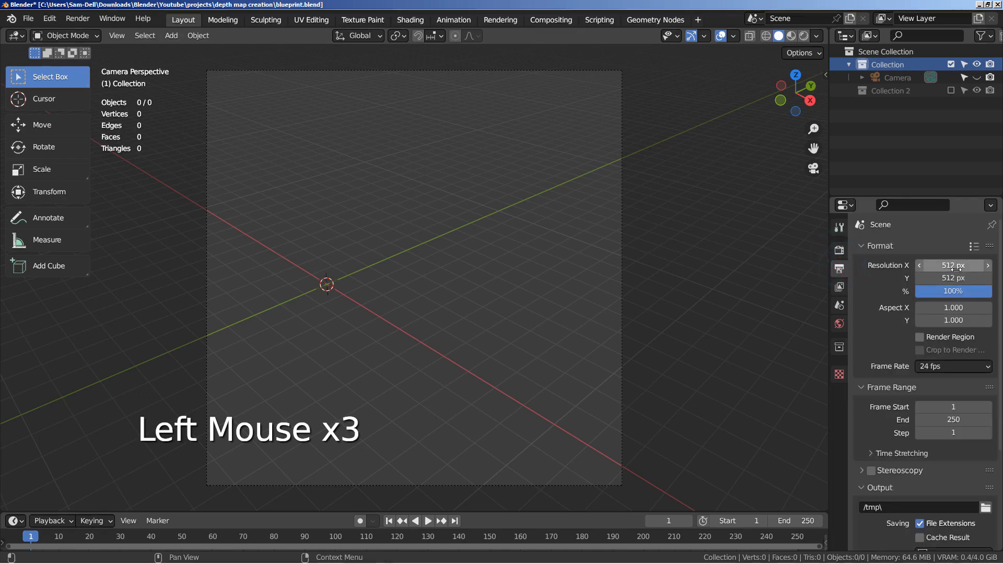
left_click(839, 249)
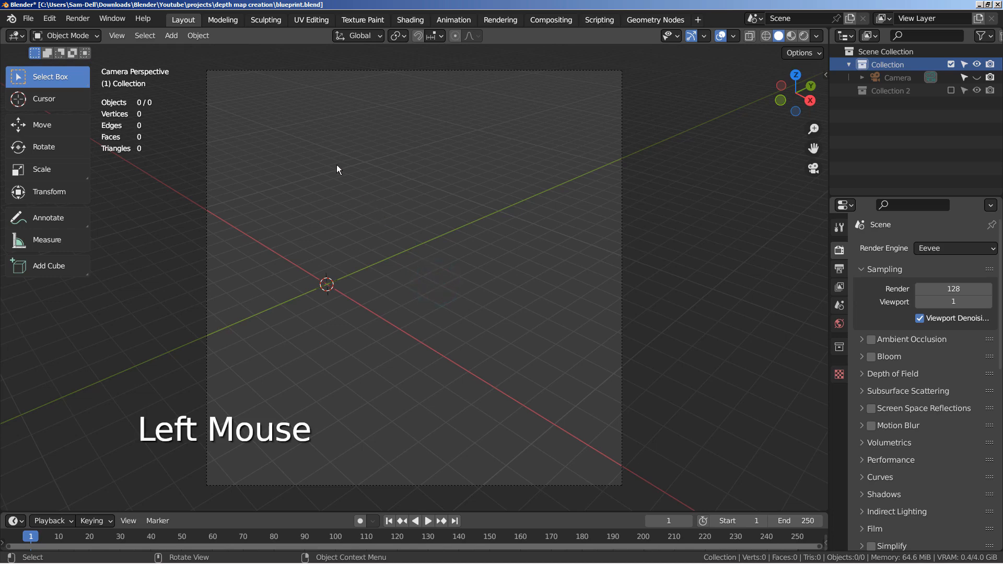
Add a Rock Generator mesh and apply the Asteroid preset to it.
key("shift+a")
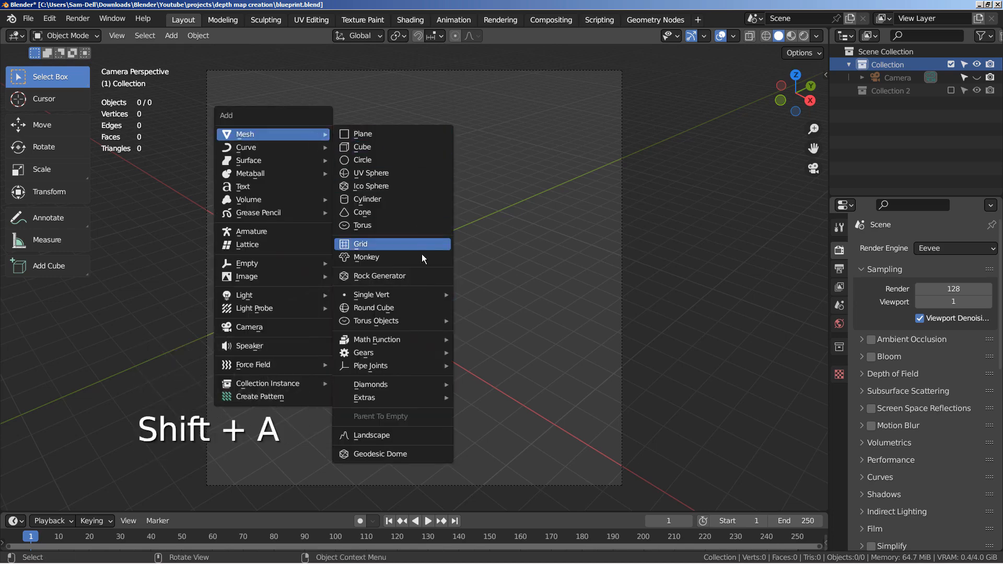
mouse_move(378, 276)
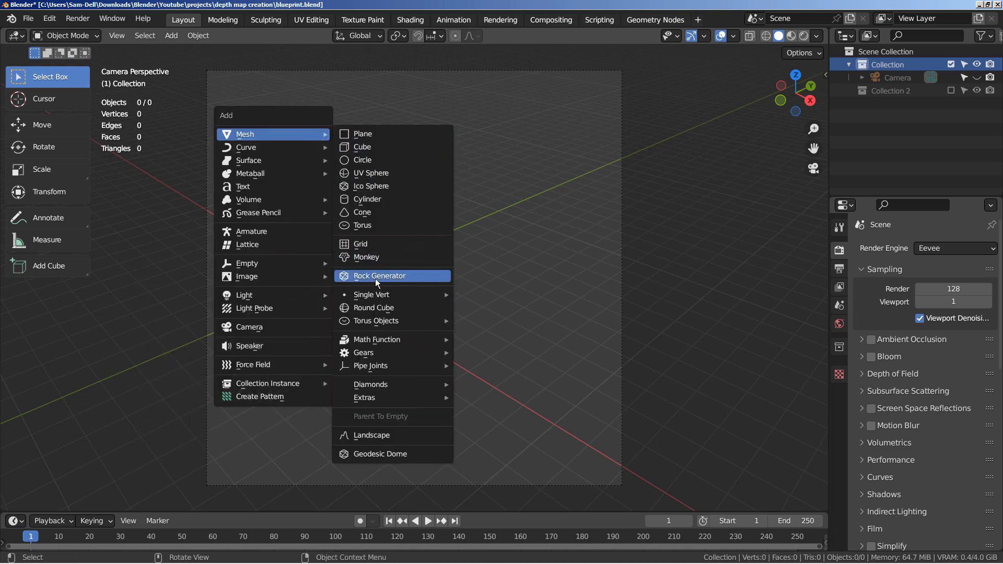
mouse_move(419, 284)
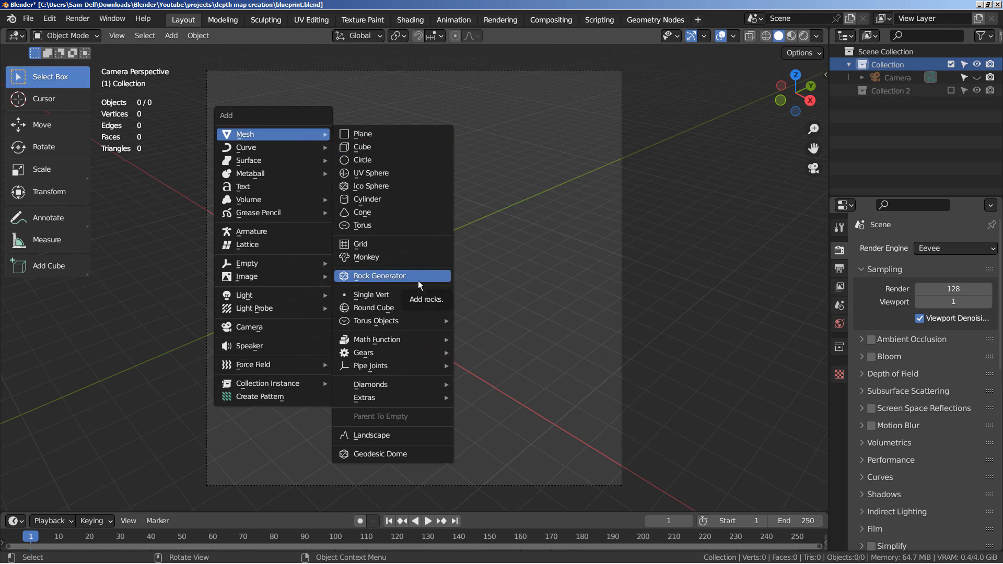
left_click(378, 276)
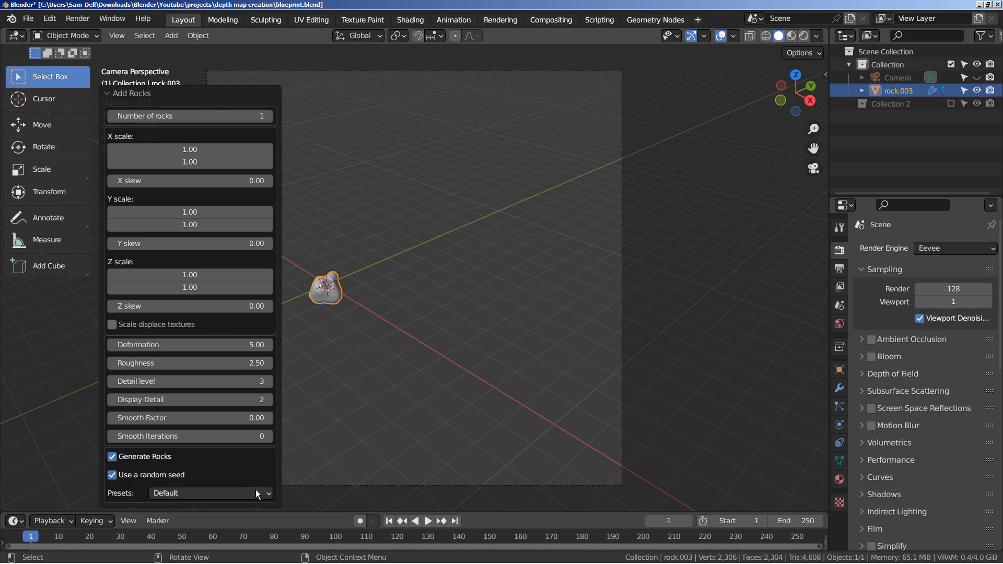
left_click(210, 493)
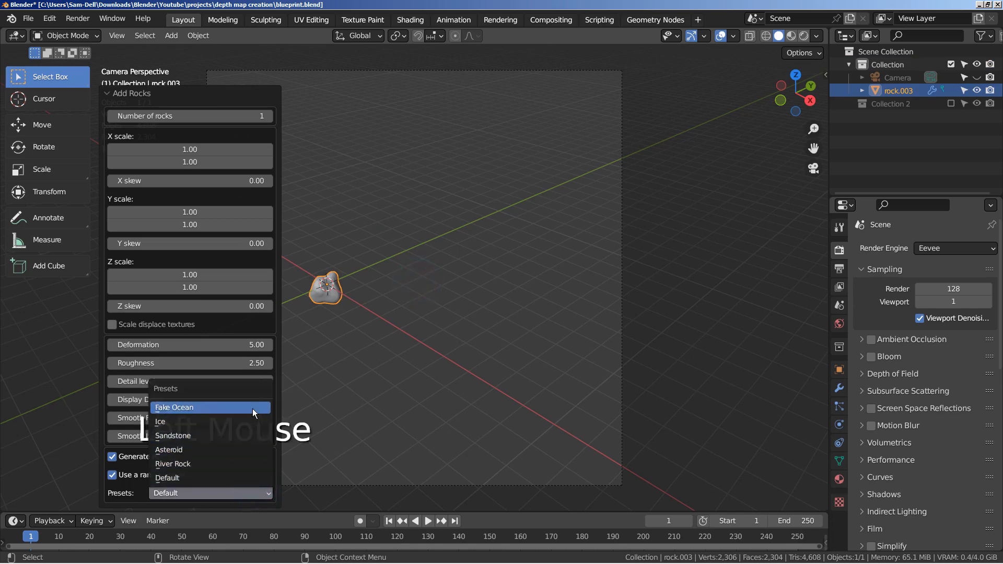
mouse_move(172, 464)
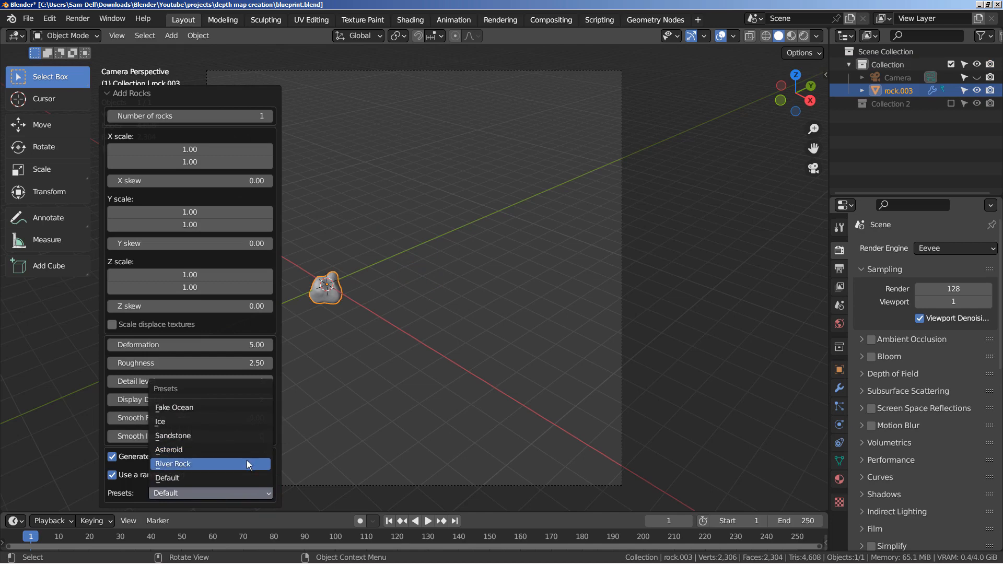
left_click(168, 449)
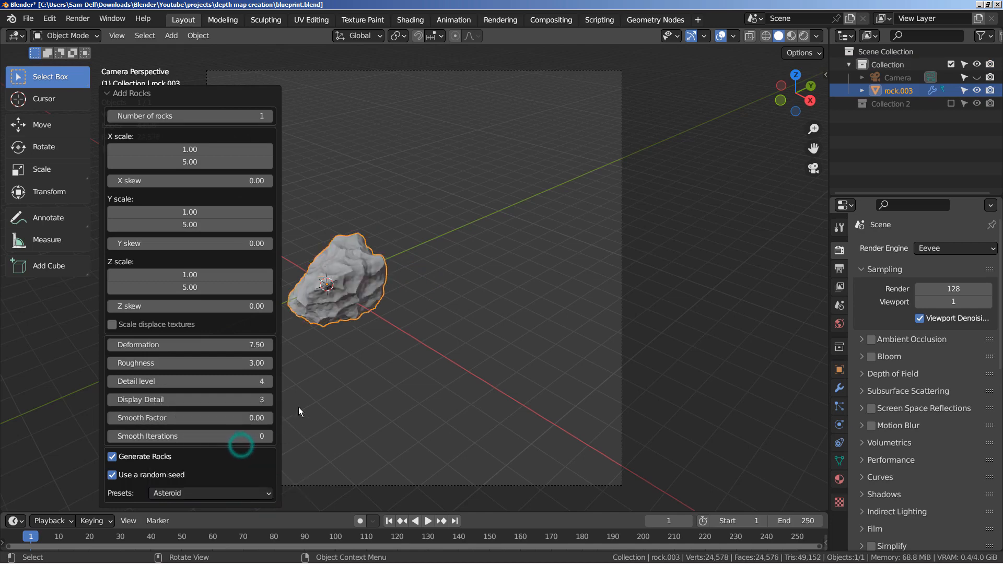
mouse_move(390, 351)
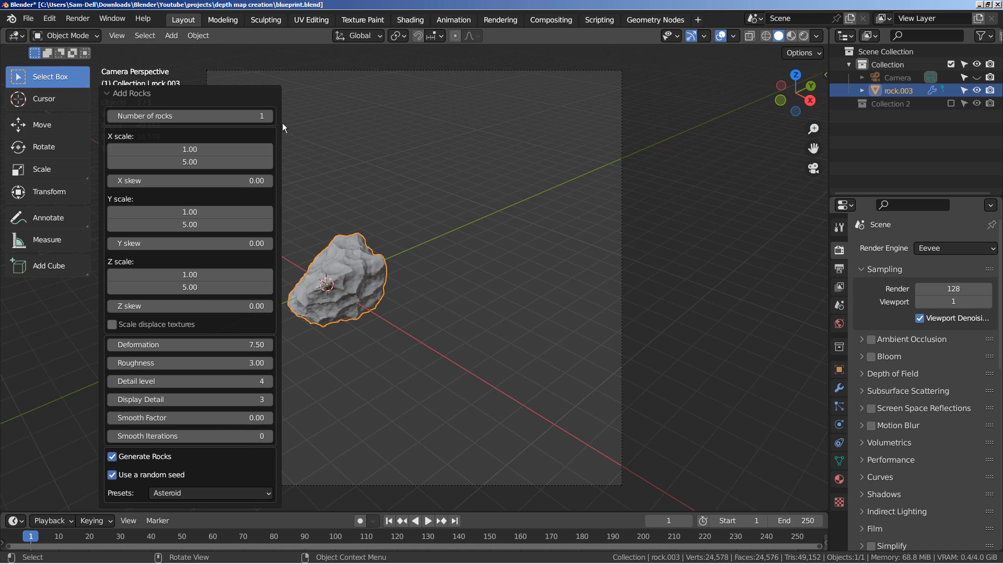
left_click(265, 116)
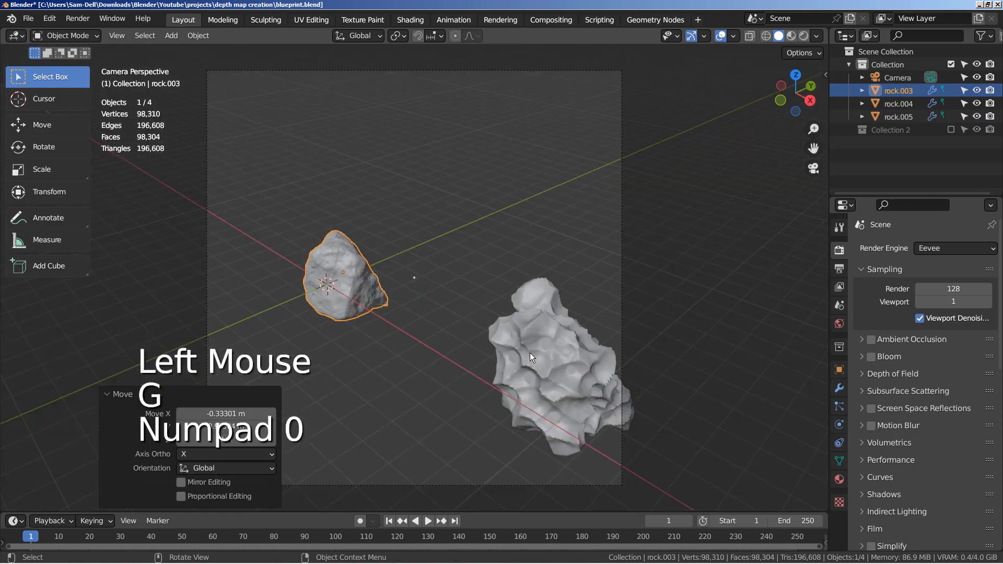
Enlarge rock.005 and move it close in front of the camera, then go to Compositing.
left_click(898, 116)
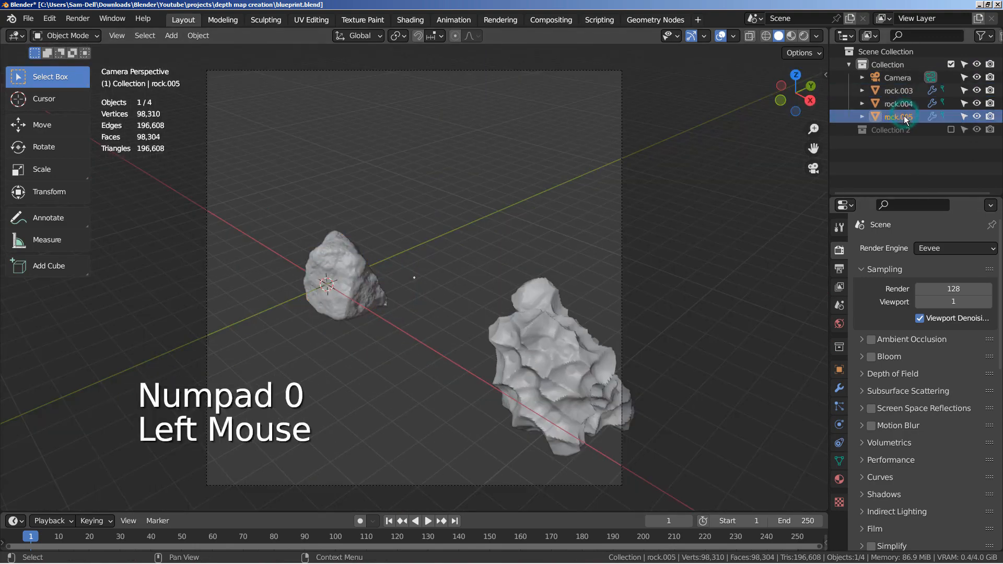
key("g")
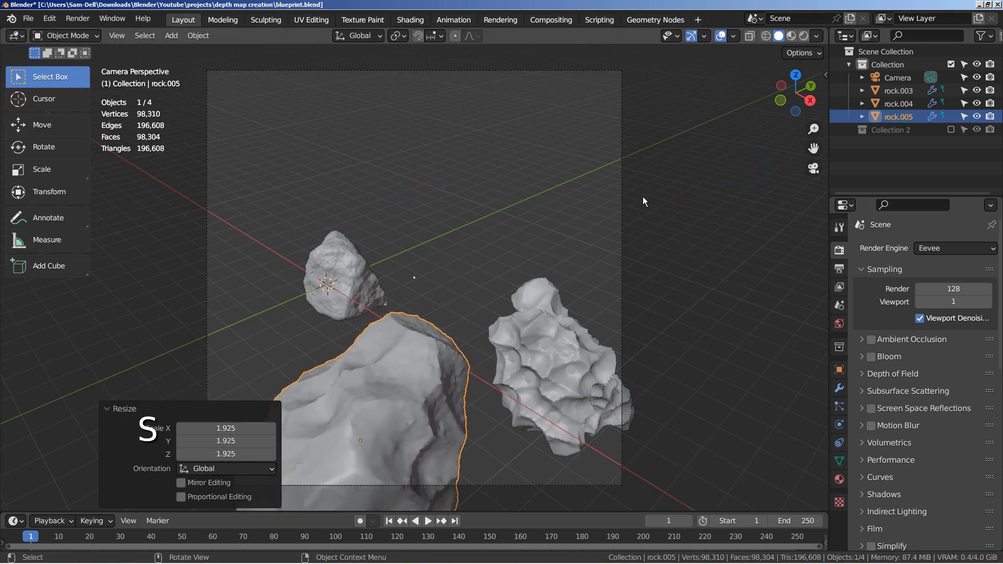
key("r")
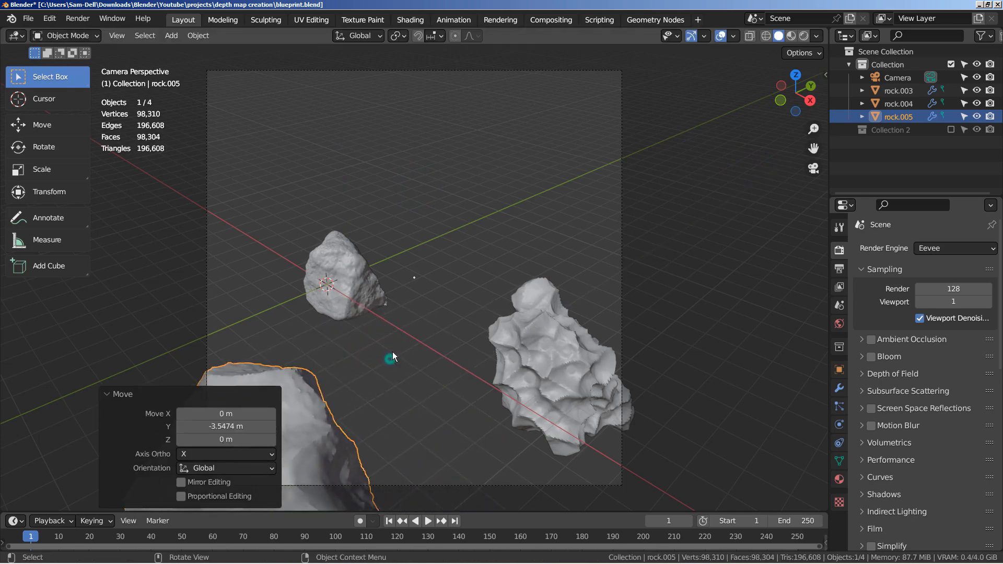
key("g")
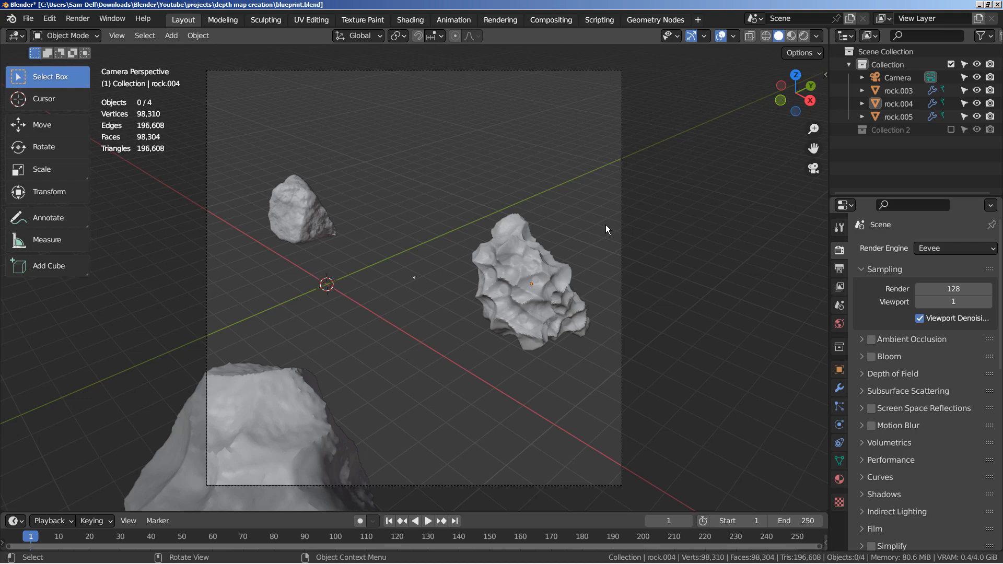
left_click(549, 18)
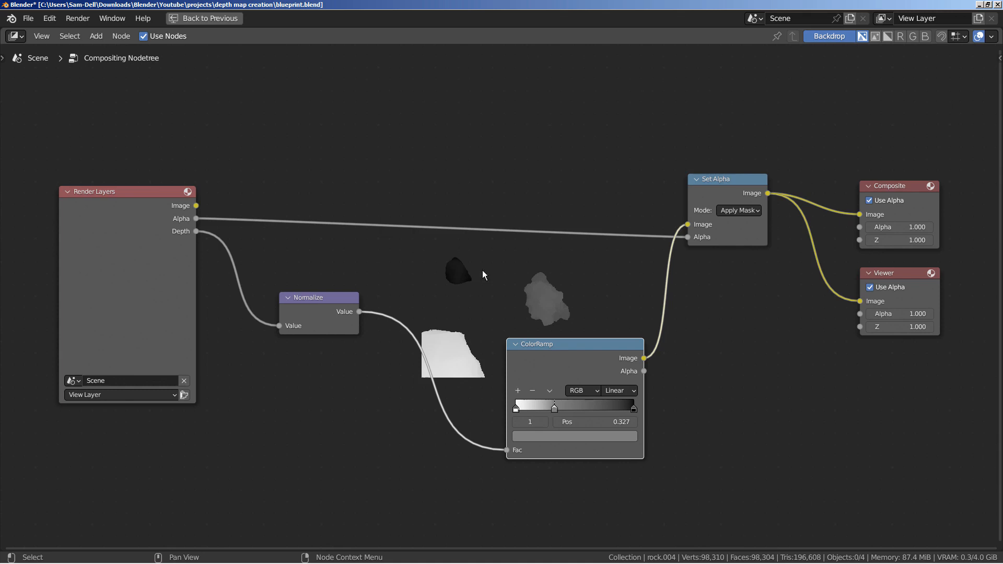
mouse_move(477, 281)
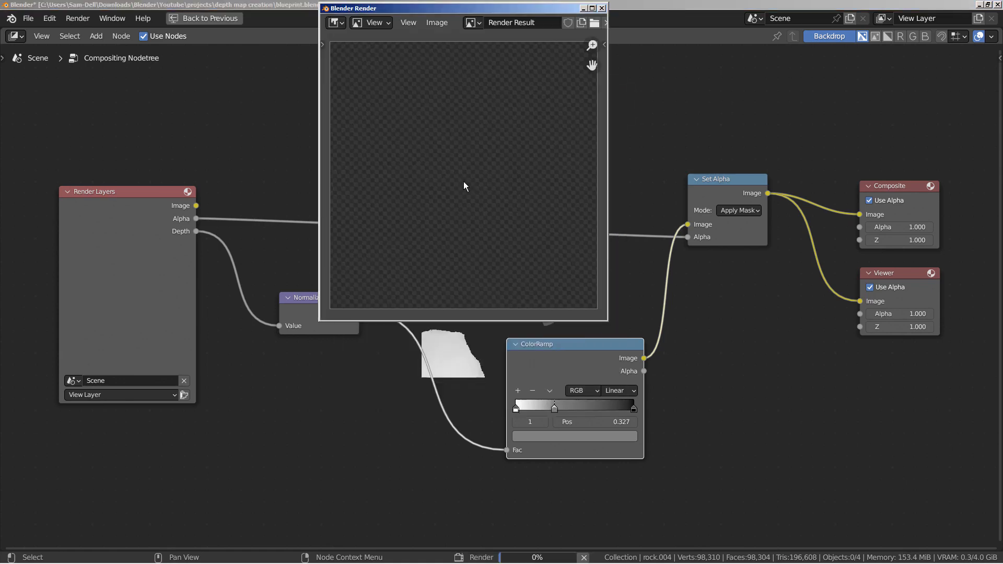
mouse_move(467, 184)
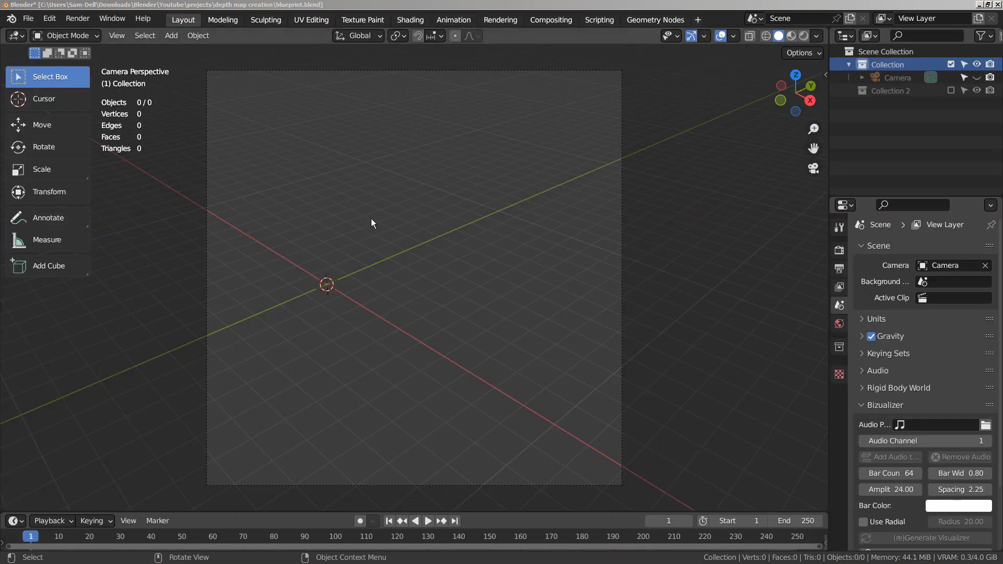
Show Collection 2's rocks and bring the rendered depthmap2.png into Krita.
left_click(951, 90)
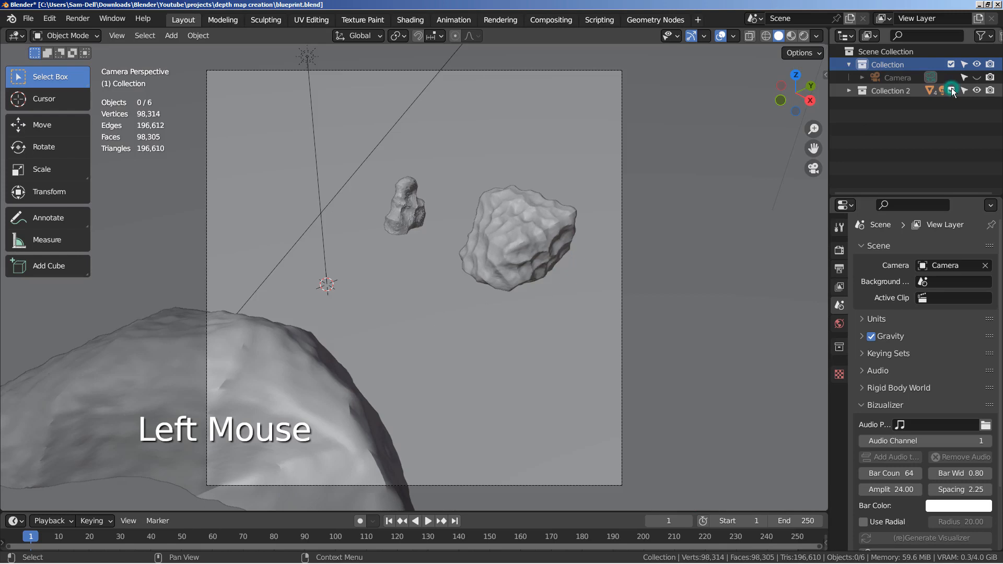
left_click(848, 90)
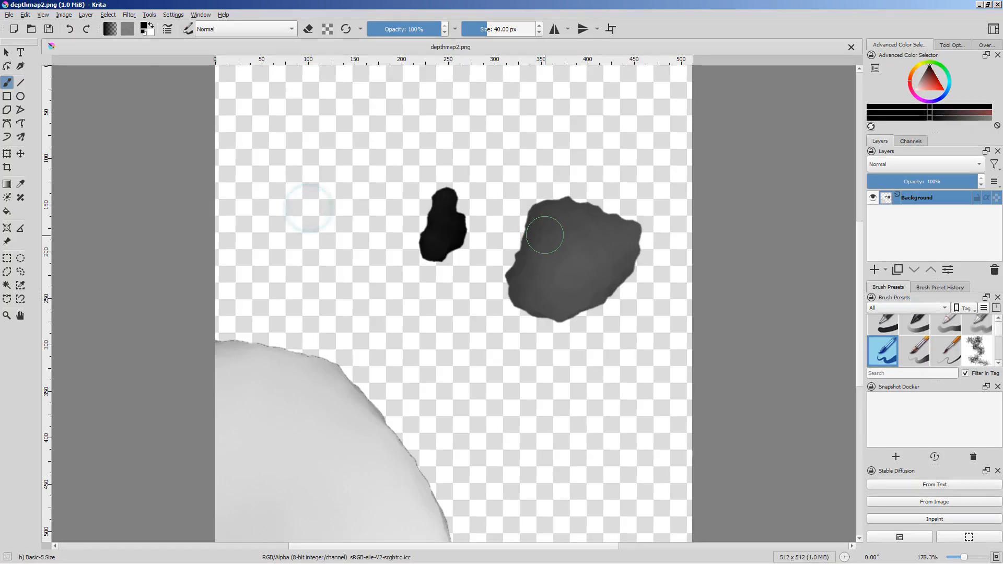
mouse_move(730, 295)
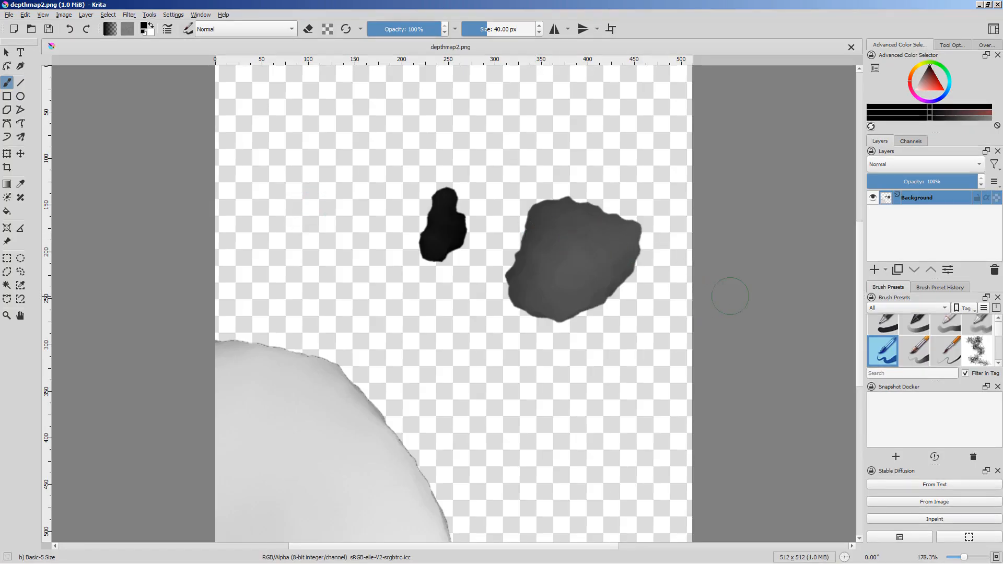
mouse_move(683, 301)
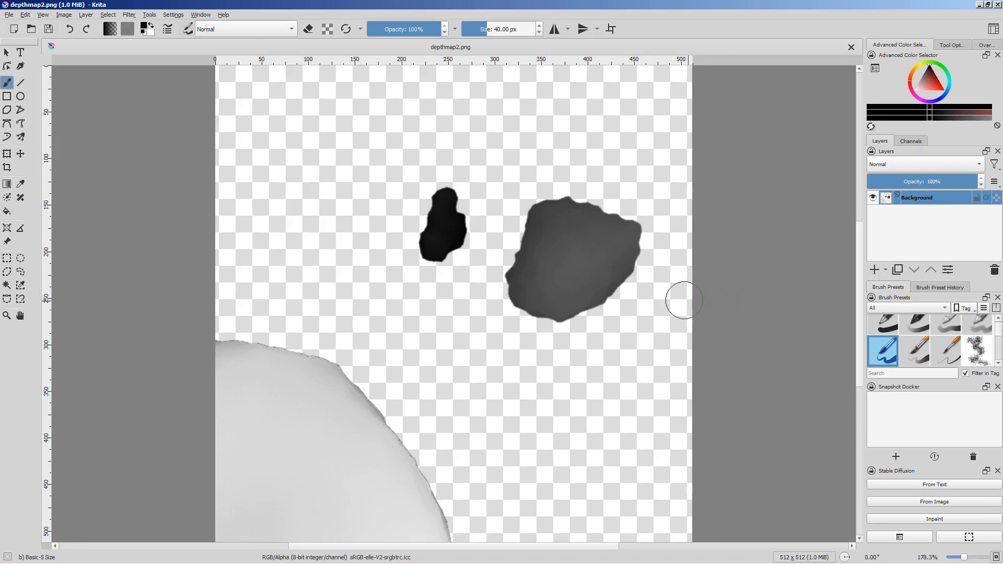
mouse_move(672, 300)
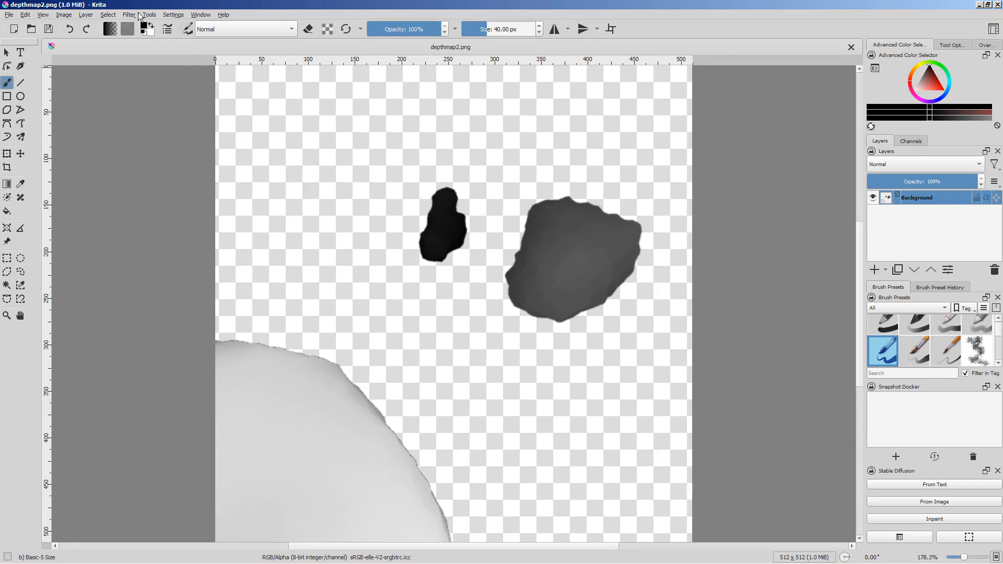
Invert the depth map via Filter > Adjust so the near rock turns dark.
left_click(128, 13)
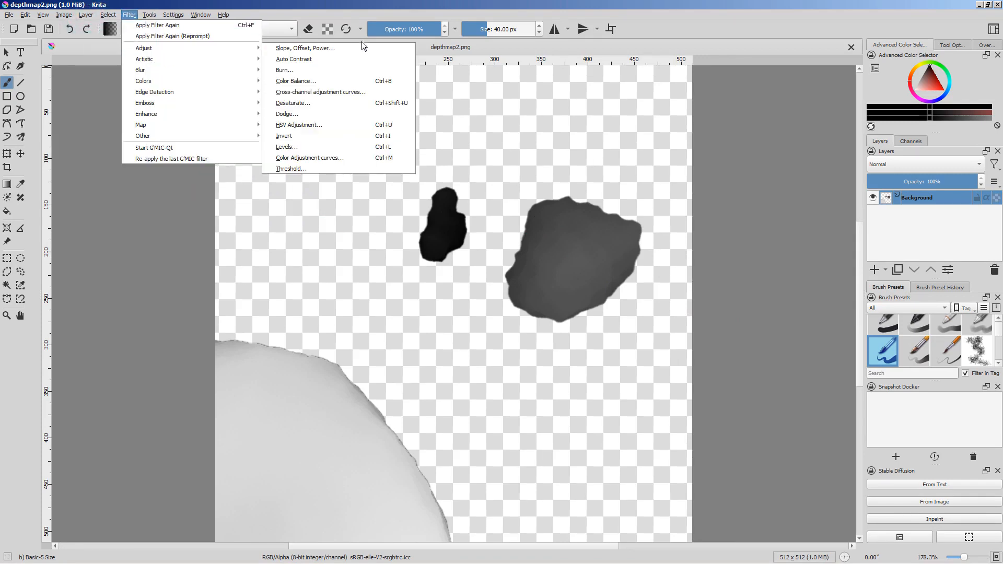
left_click(284, 136)
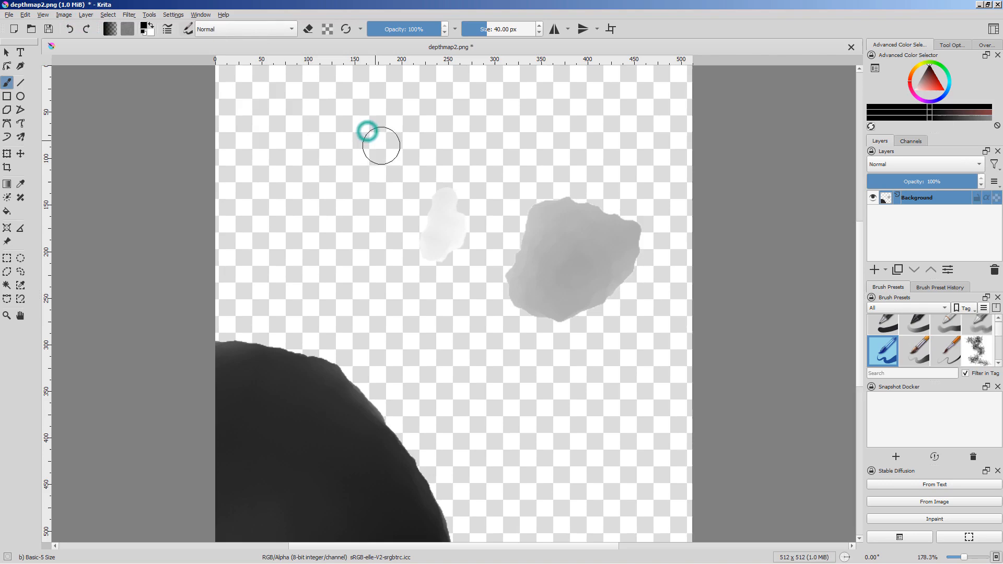
mouse_move(671, 175)
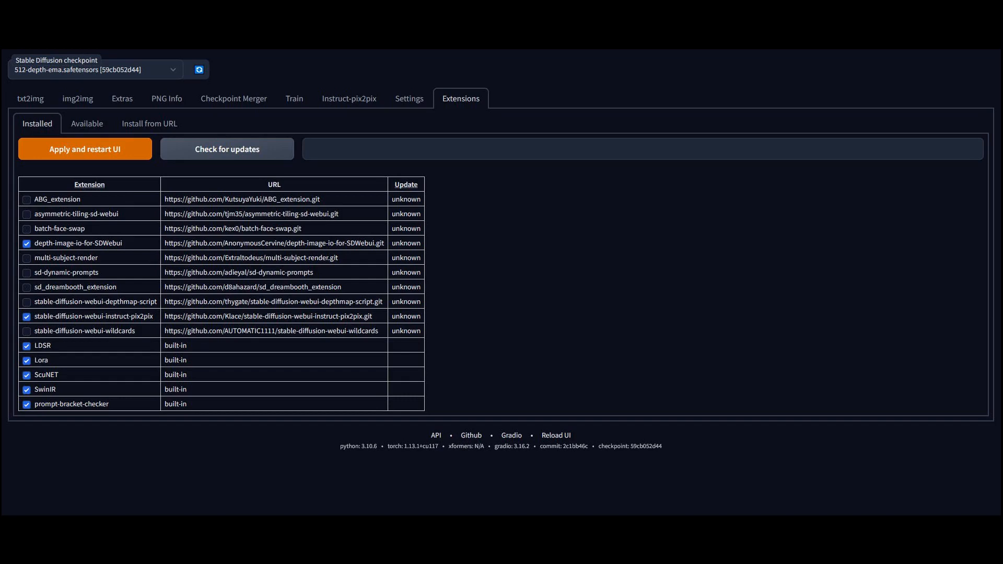
Select the Custom Depth Images script for txt2img with the rock depth map as input.
left_click(29, 98)
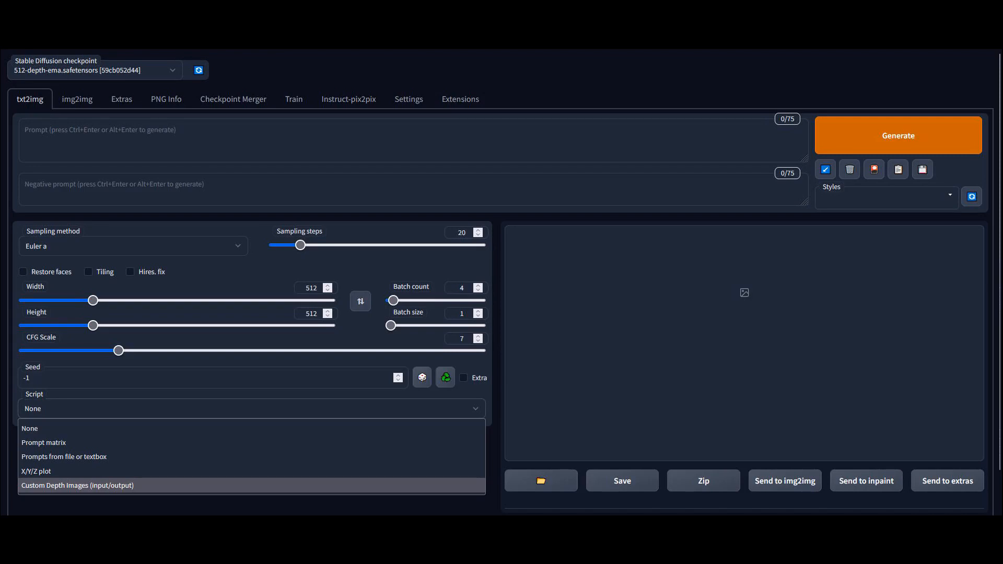
left_click(76, 485)
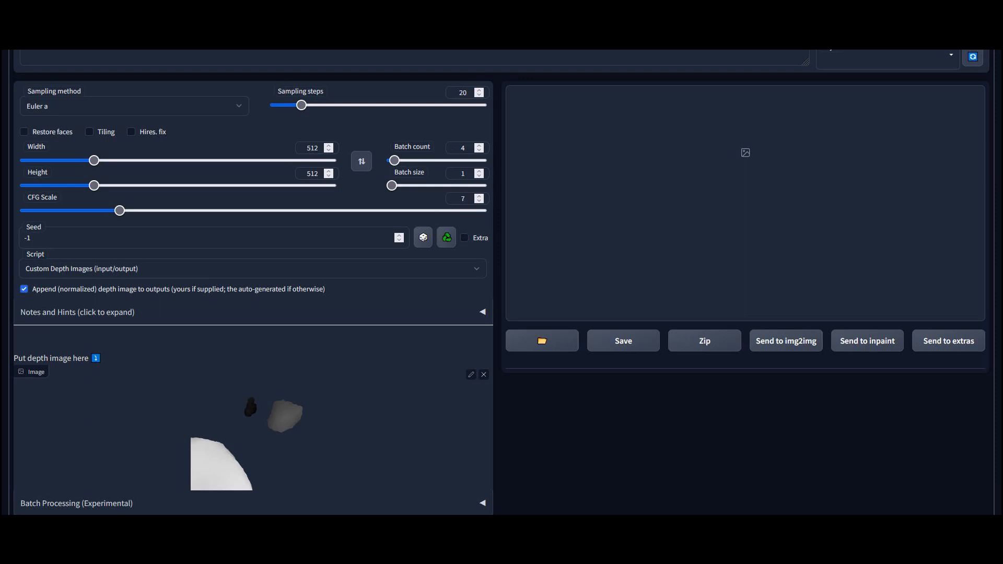